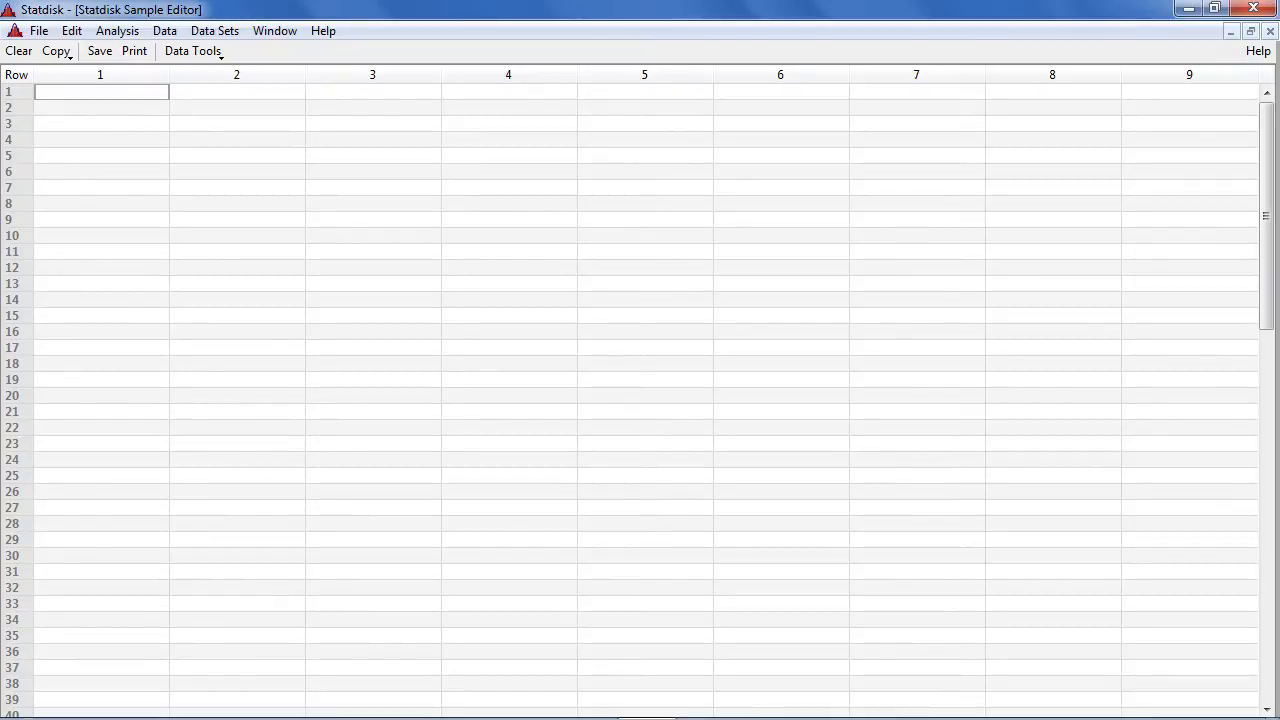
# Step: Show the Data menu listing Statdisk's data tools and random generators
pyautogui.click(164, 30)
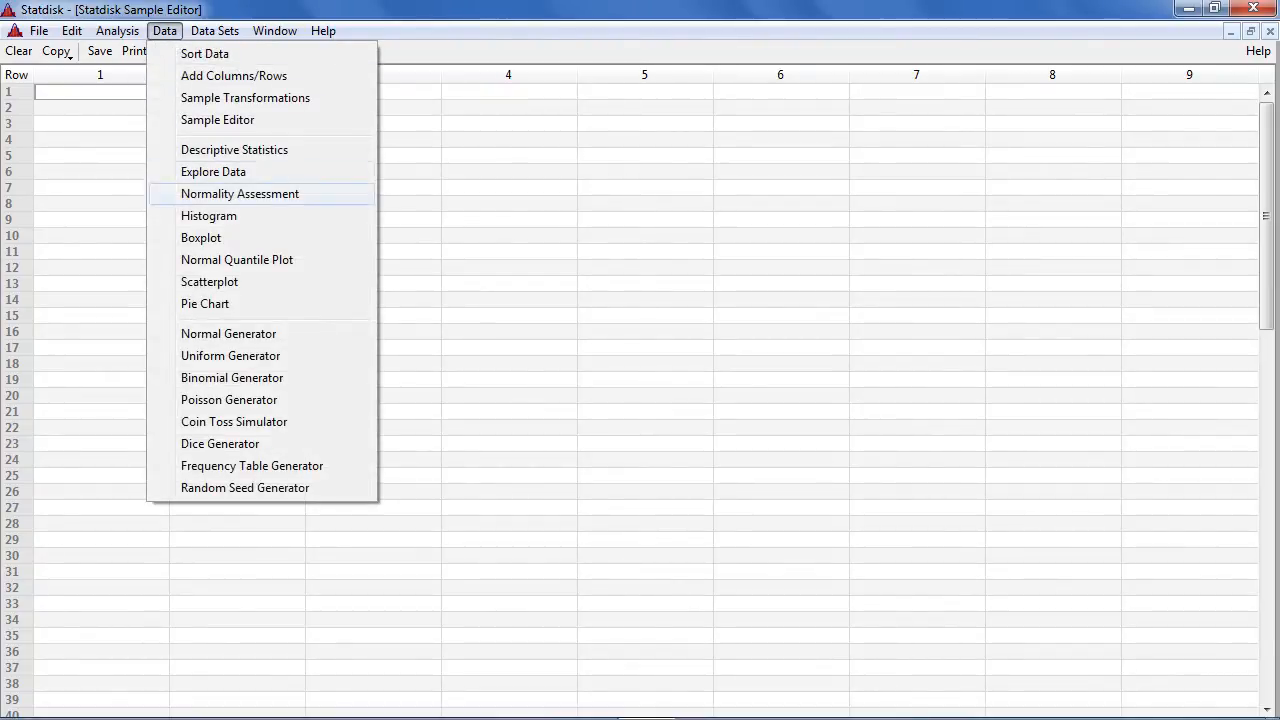
pyautogui.moveTo(230, 356)
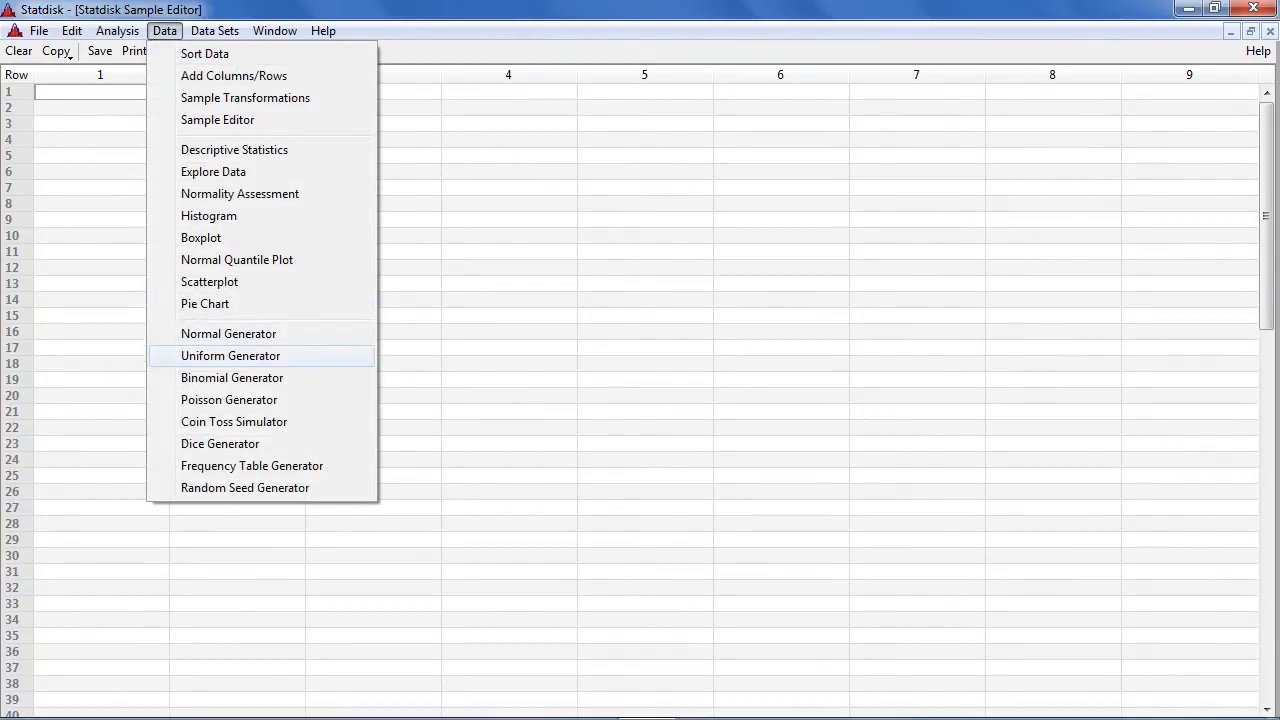
# Step: Configure the Uniform Generator for sample size 25, minimum 1, maximum 365, 0 decimals
pyautogui.click(230, 356)
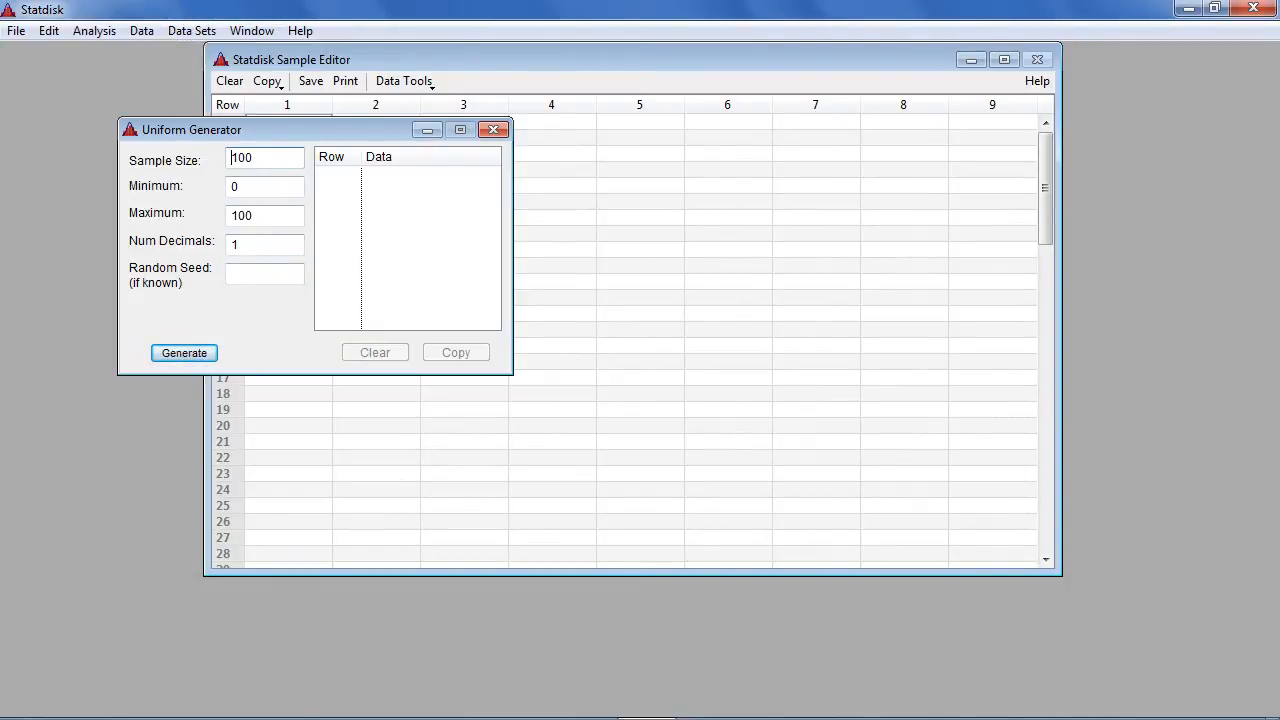
pyautogui.tripleClick(264, 156)
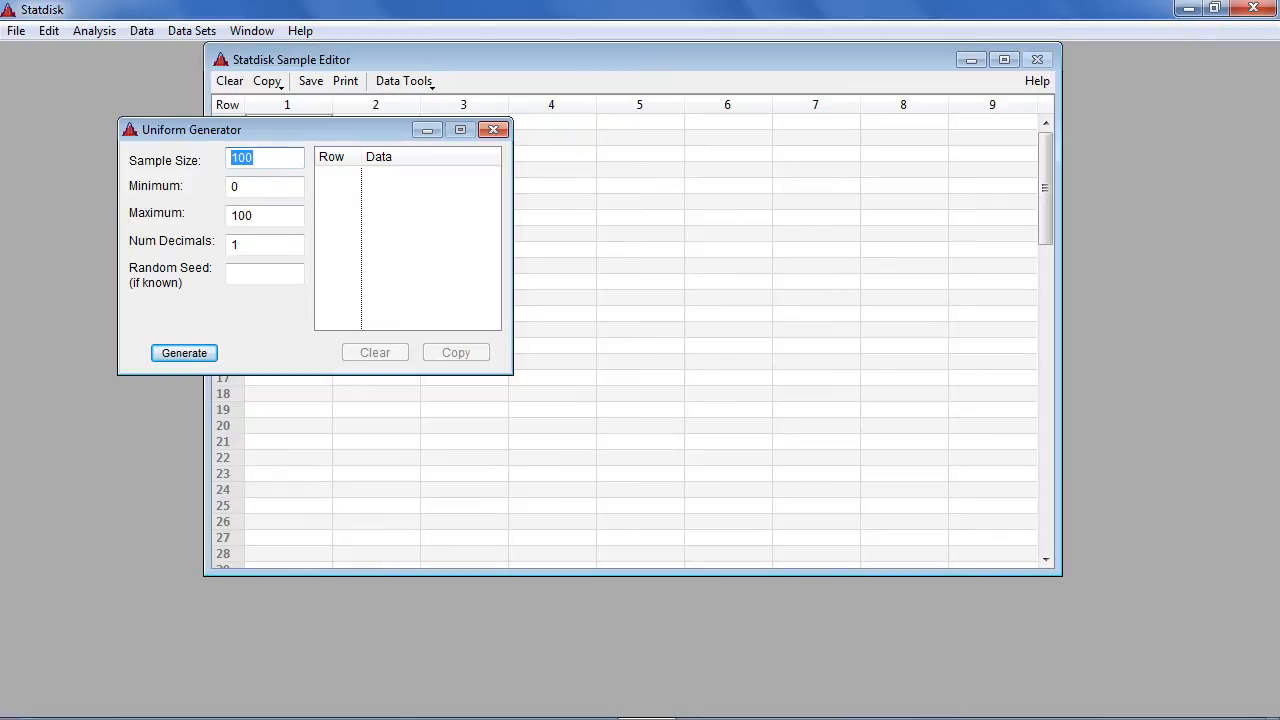
pyautogui.write('25')
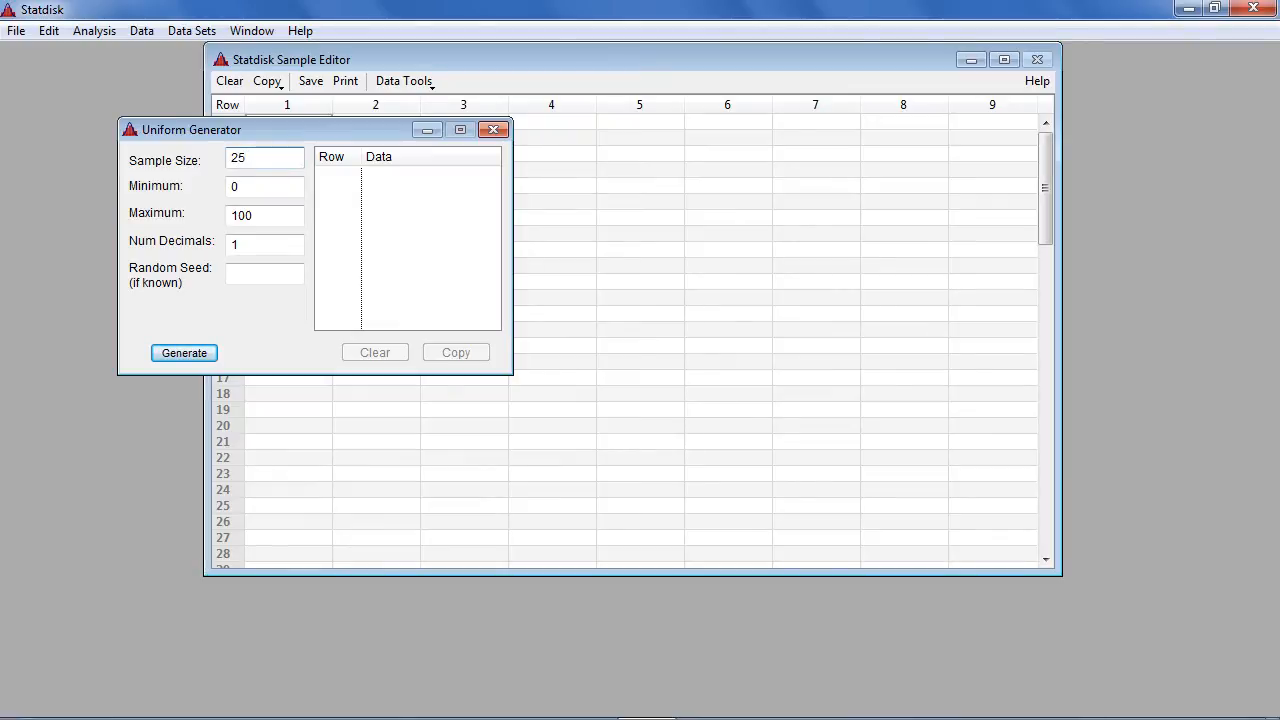
pyautogui.click(264, 158)
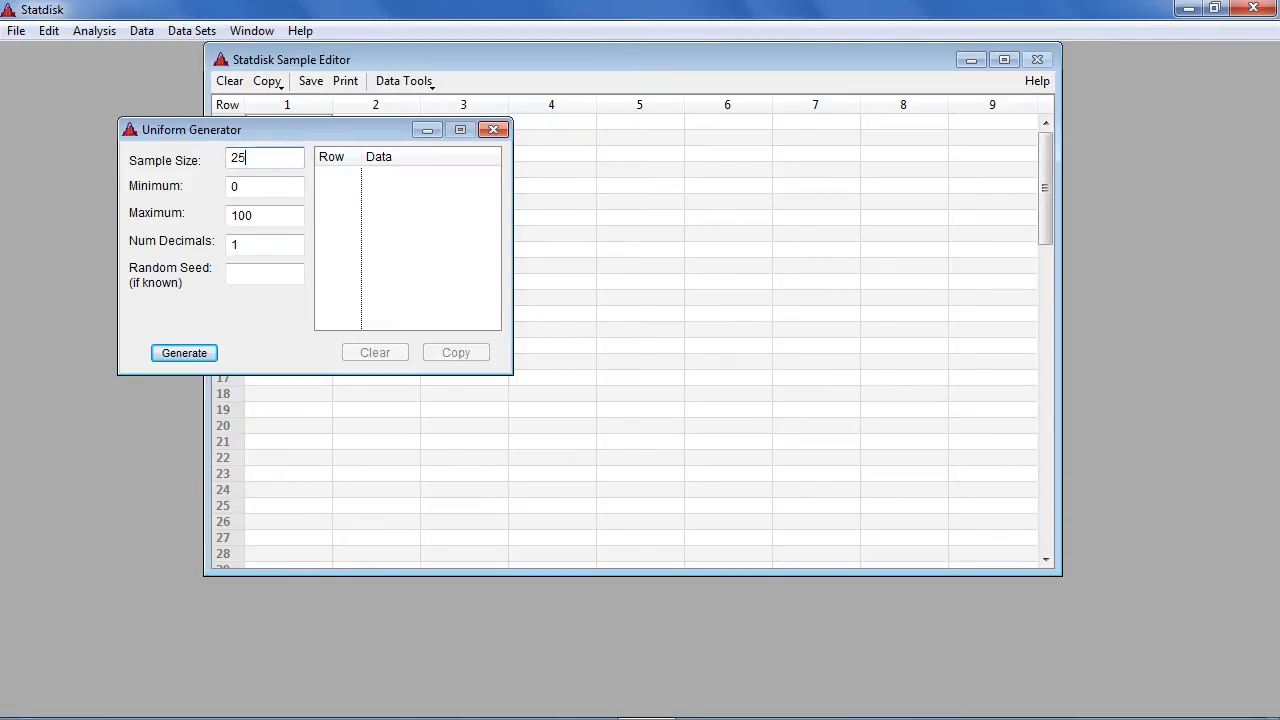
pyautogui.click(264, 186)
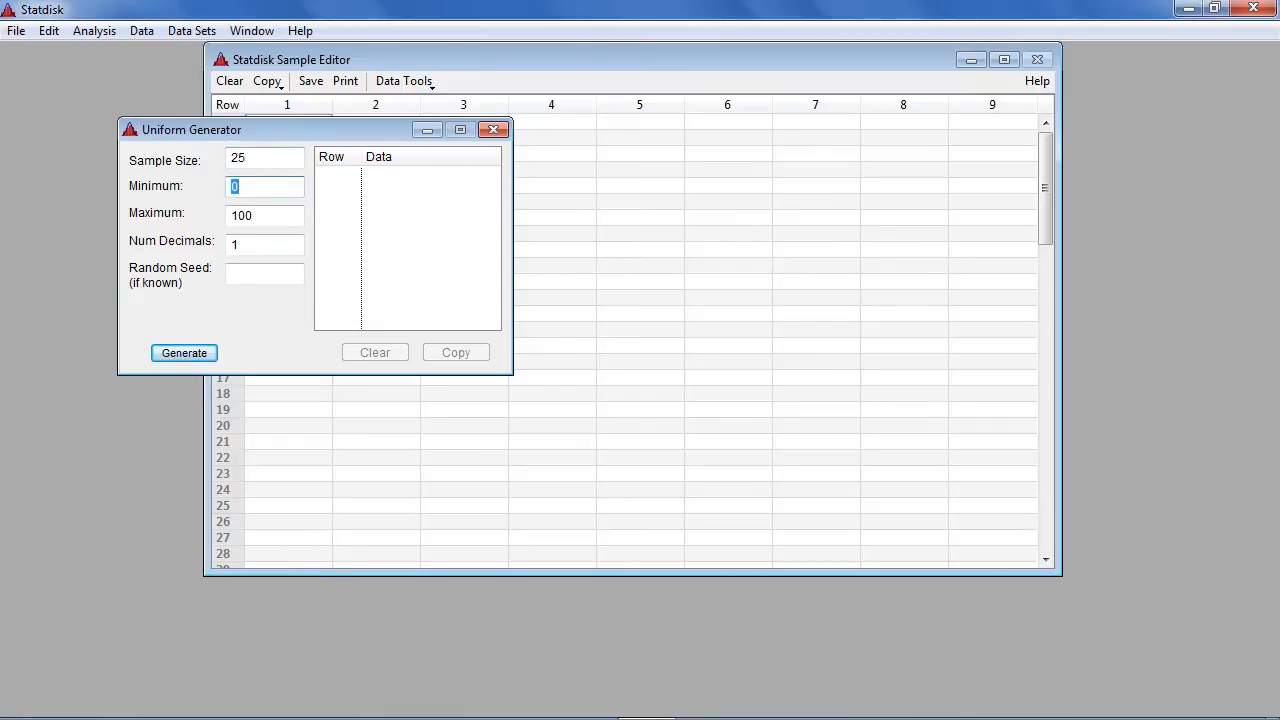
pyautogui.write('1')
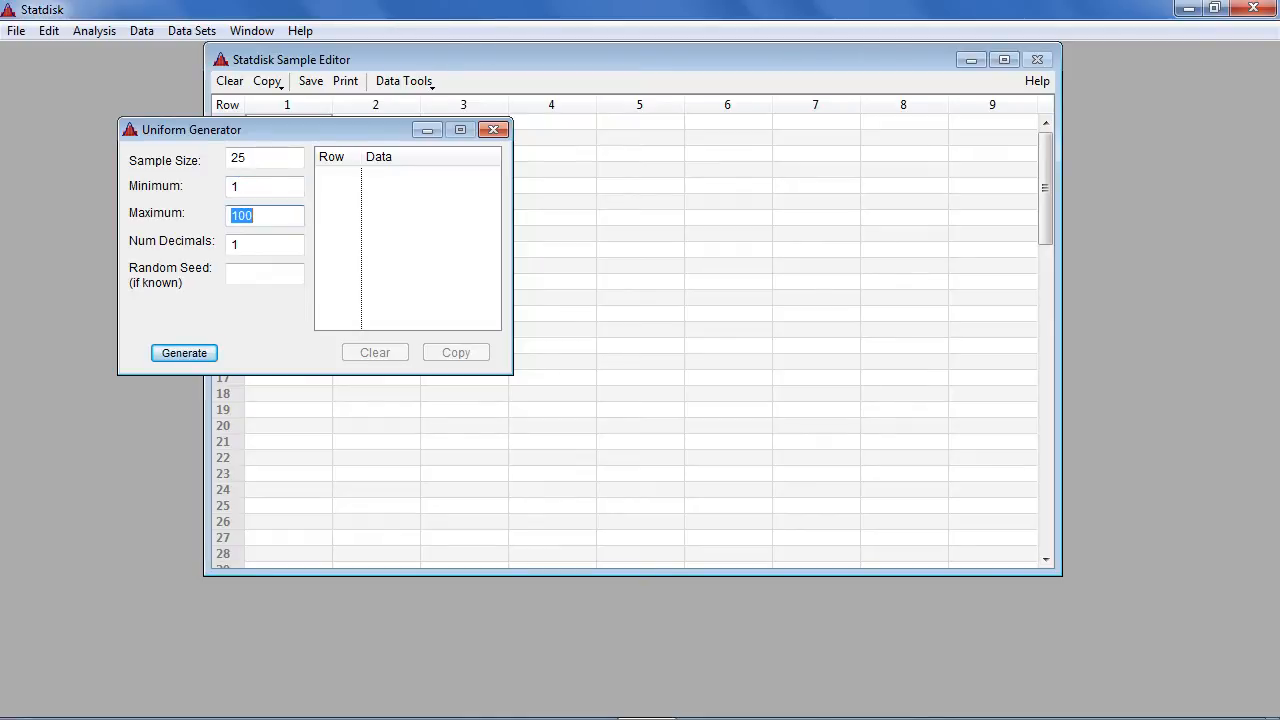
pyautogui.write('365')
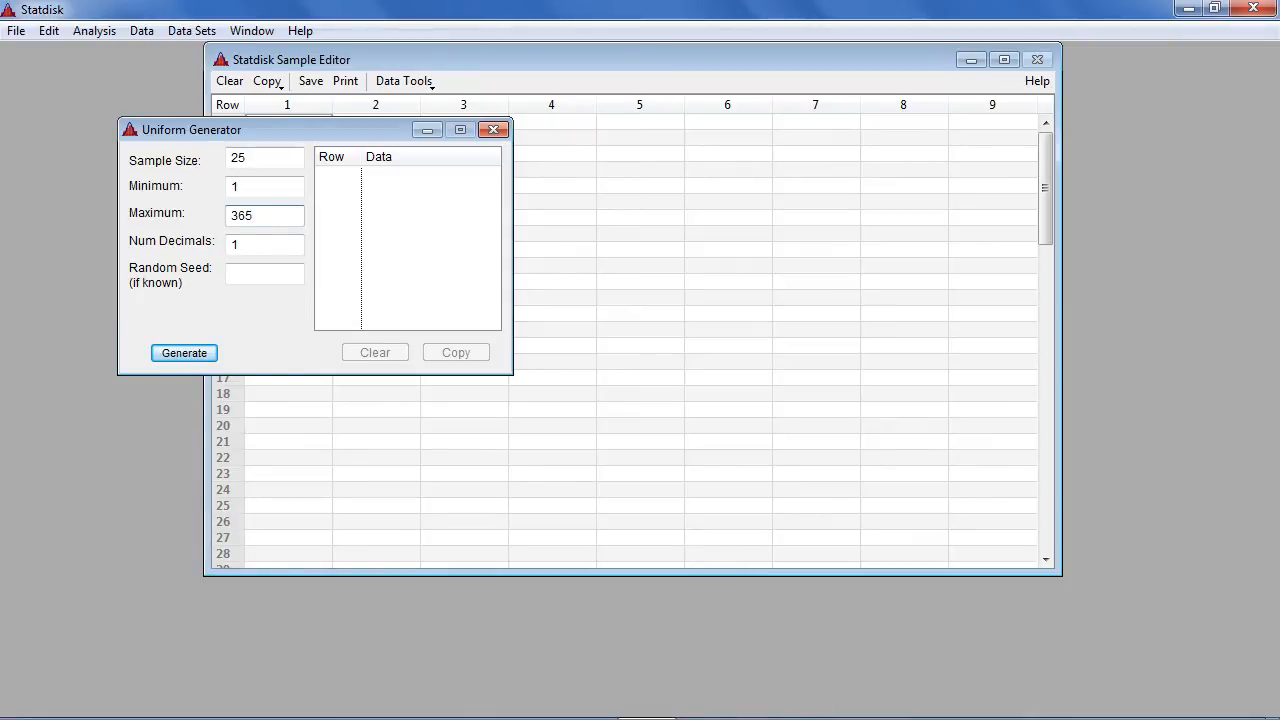
pyautogui.click(264, 244)
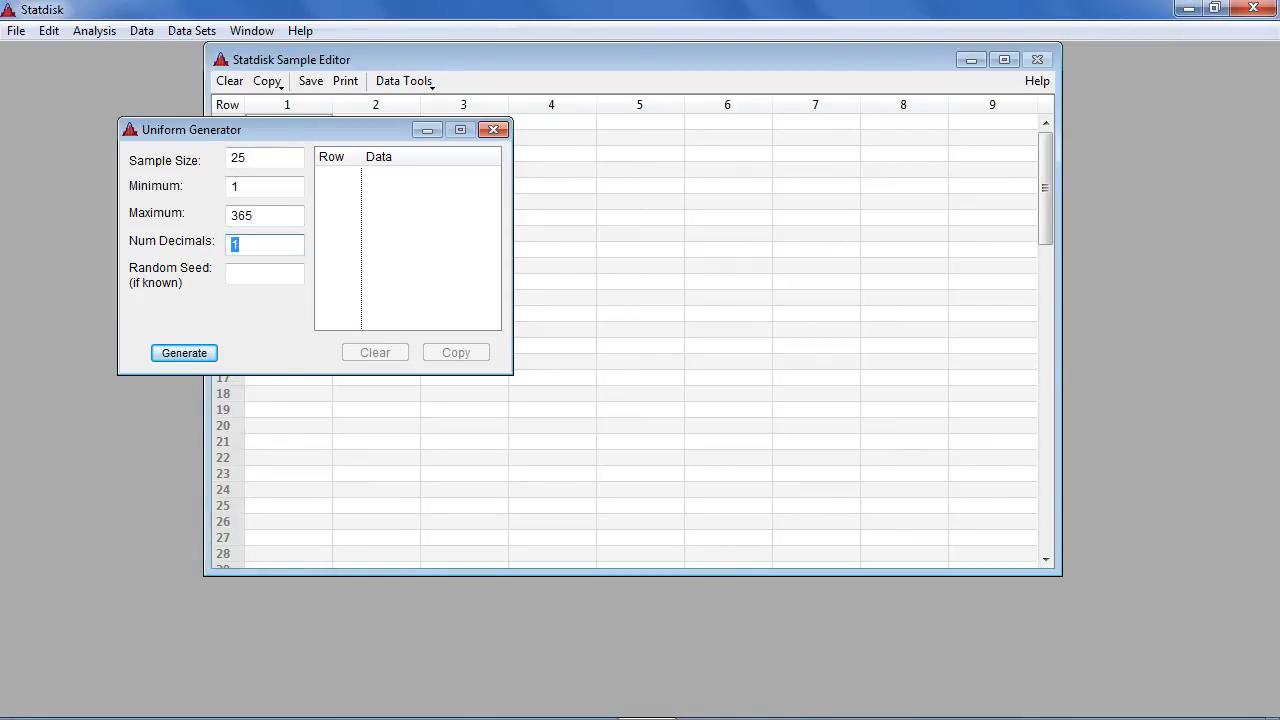
pyautogui.write('0')
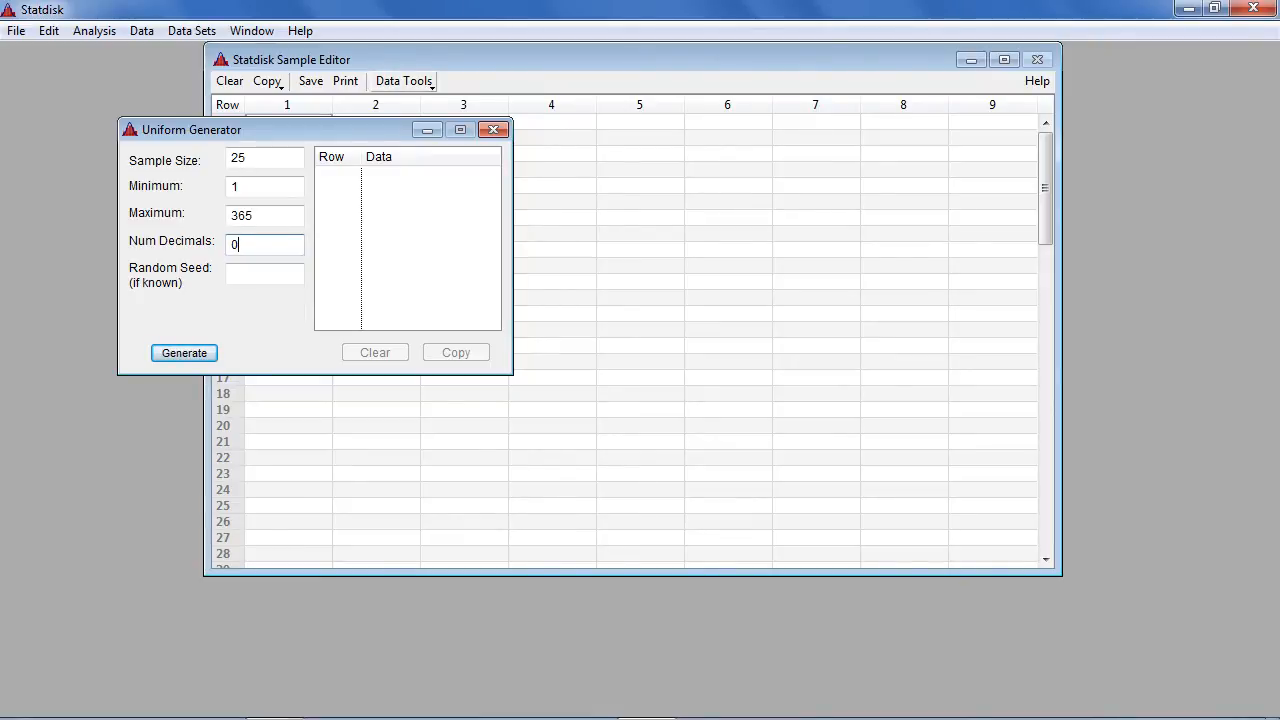
# Step: Generate the 25 random integers from 1 to 365 and review the results list
pyautogui.click(184, 352)
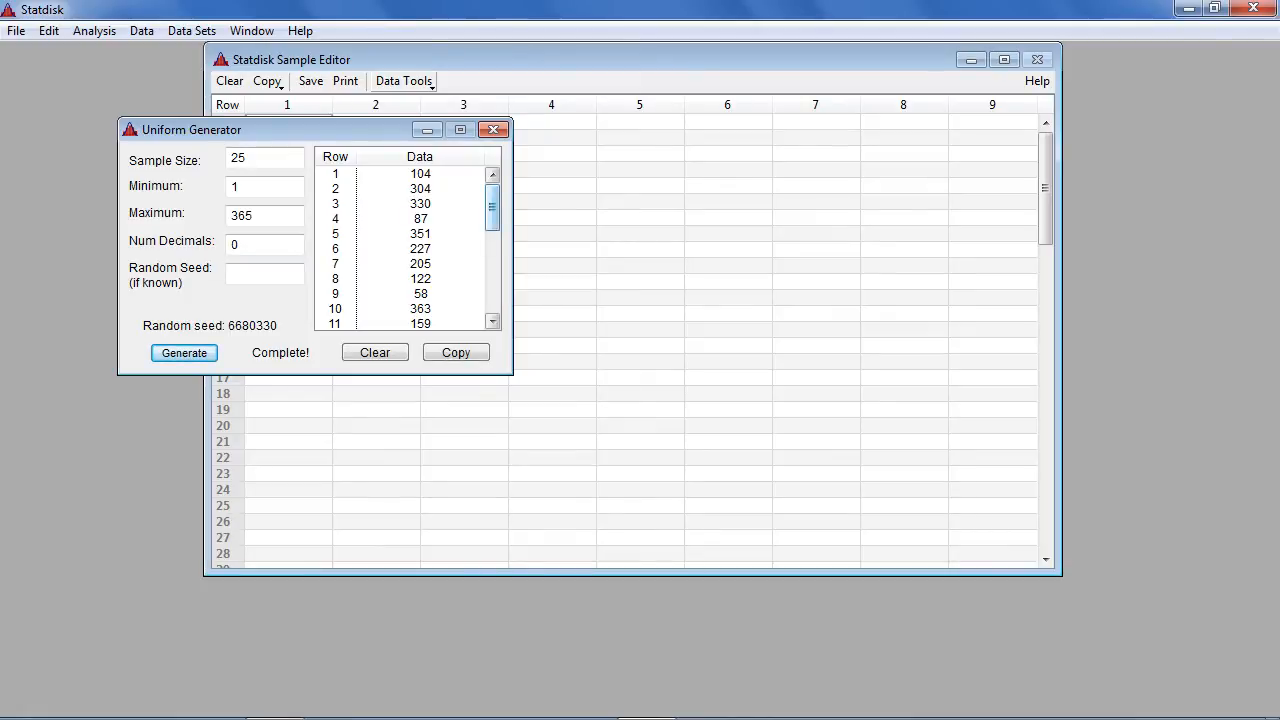
pyautogui.scroll(-3)
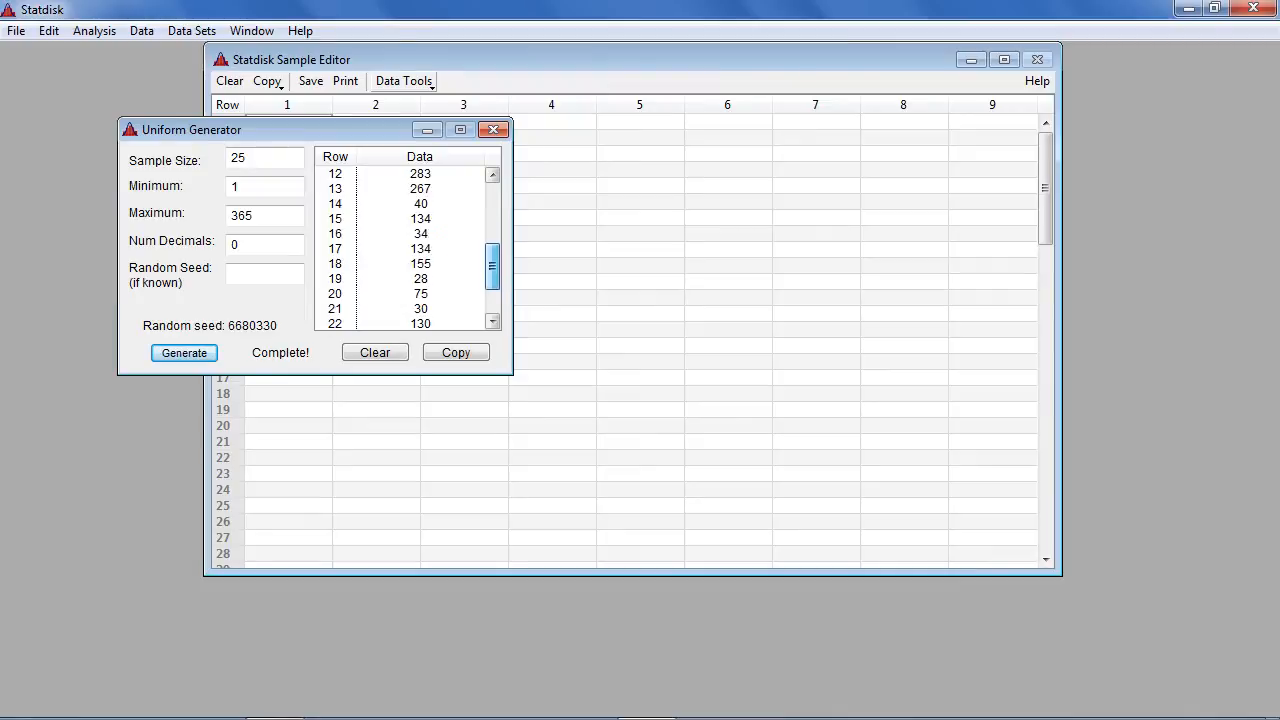
pyautogui.scroll(-3)
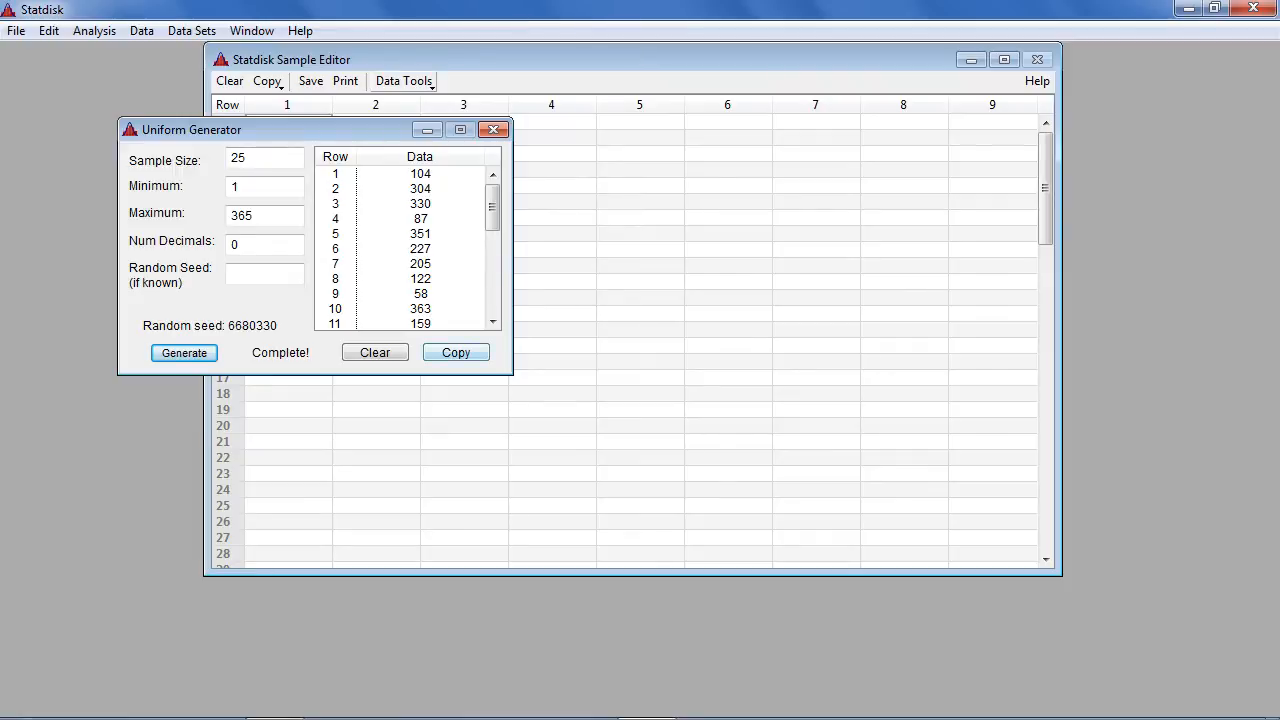
# Step: Copy the 25 generated values and paste them into column 1 of the Sample Editor
pyautogui.click(456, 352)
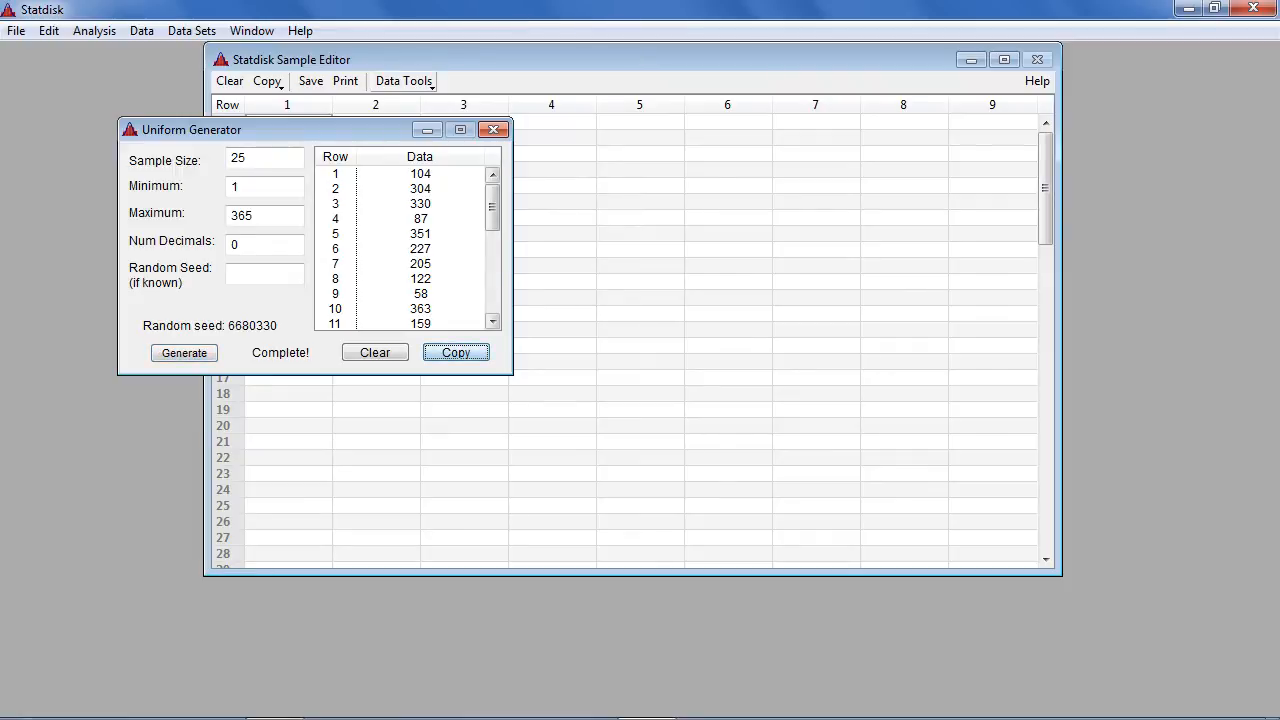
pyautogui.click(492, 128)
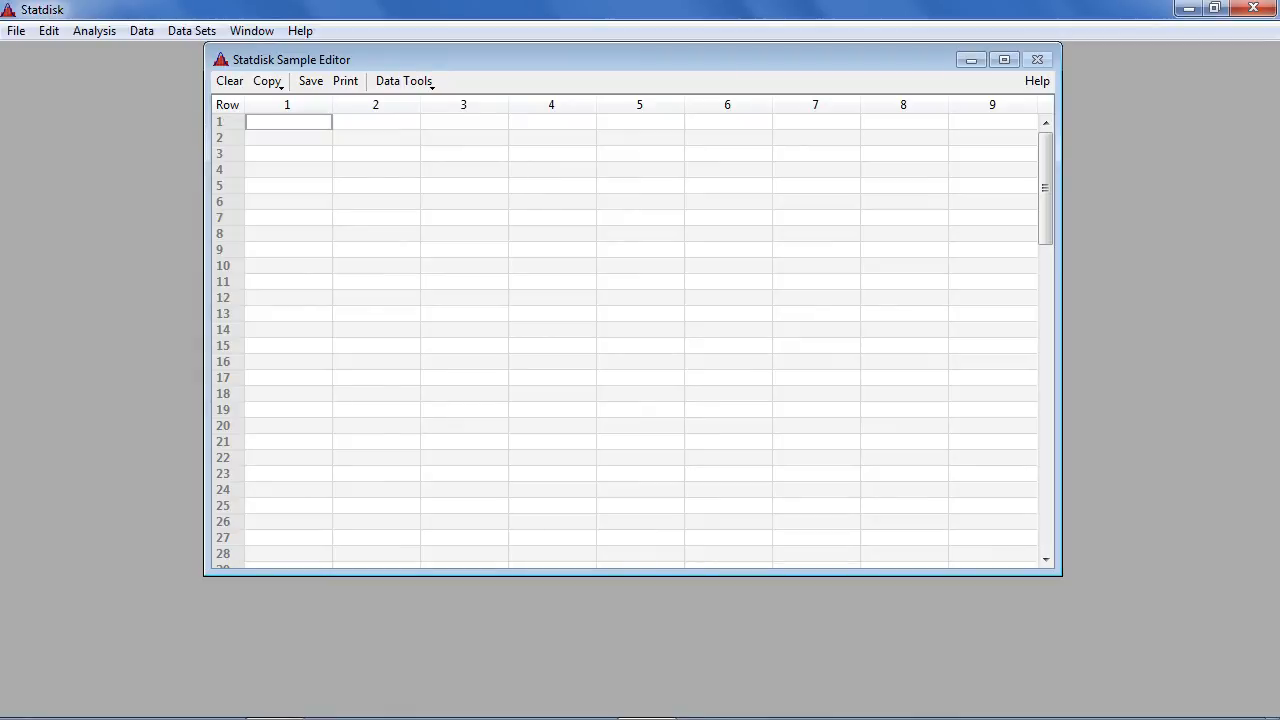
pyautogui.click(48, 30)
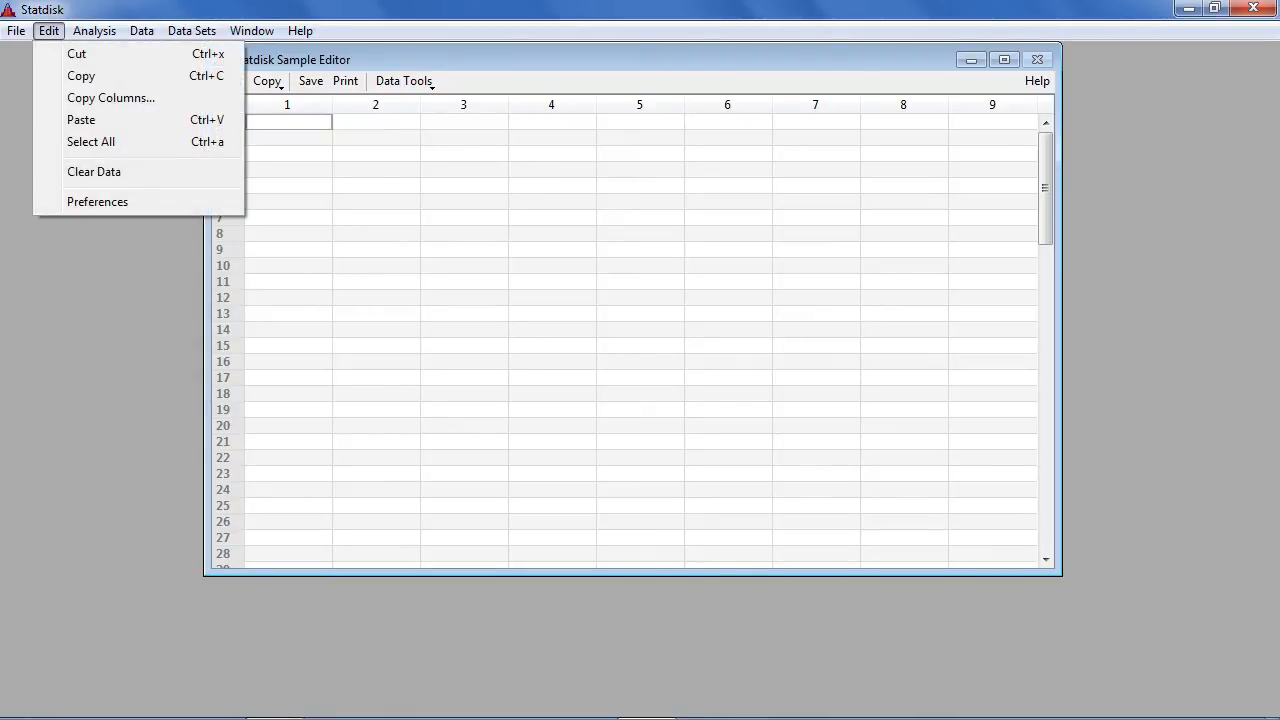
pyautogui.click(80, 120)
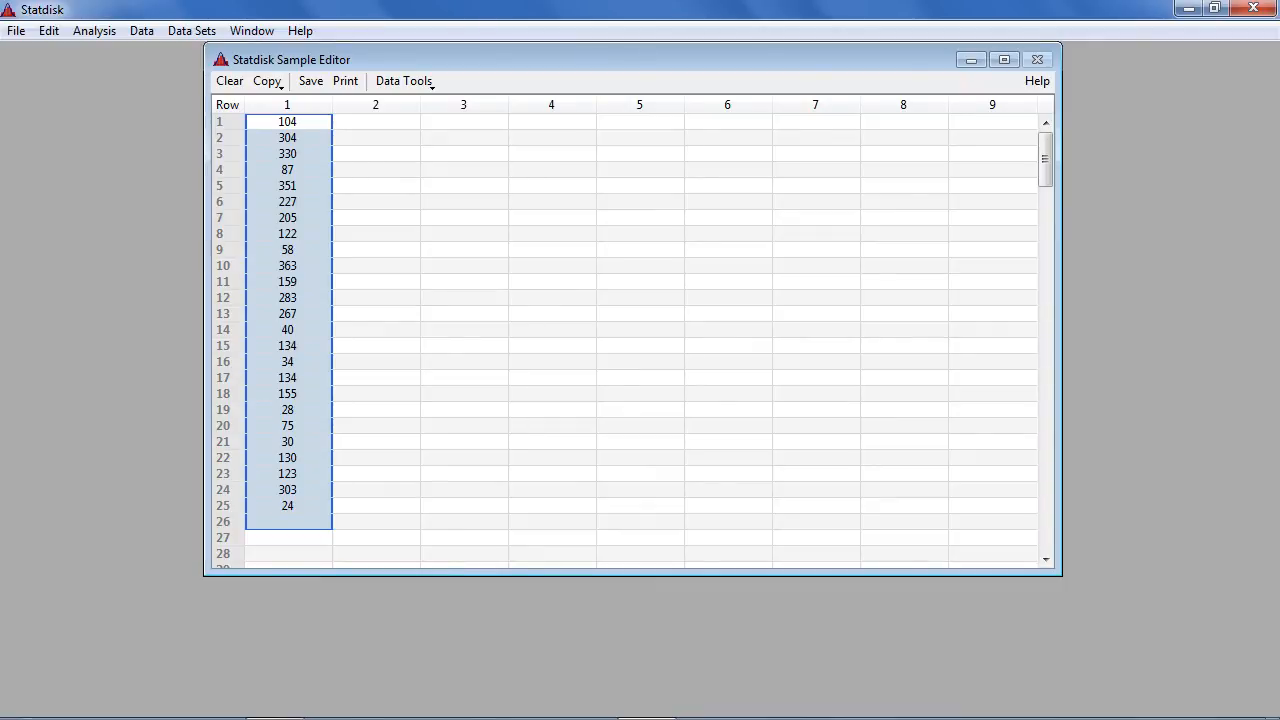
pyautogui.click(140, 30)
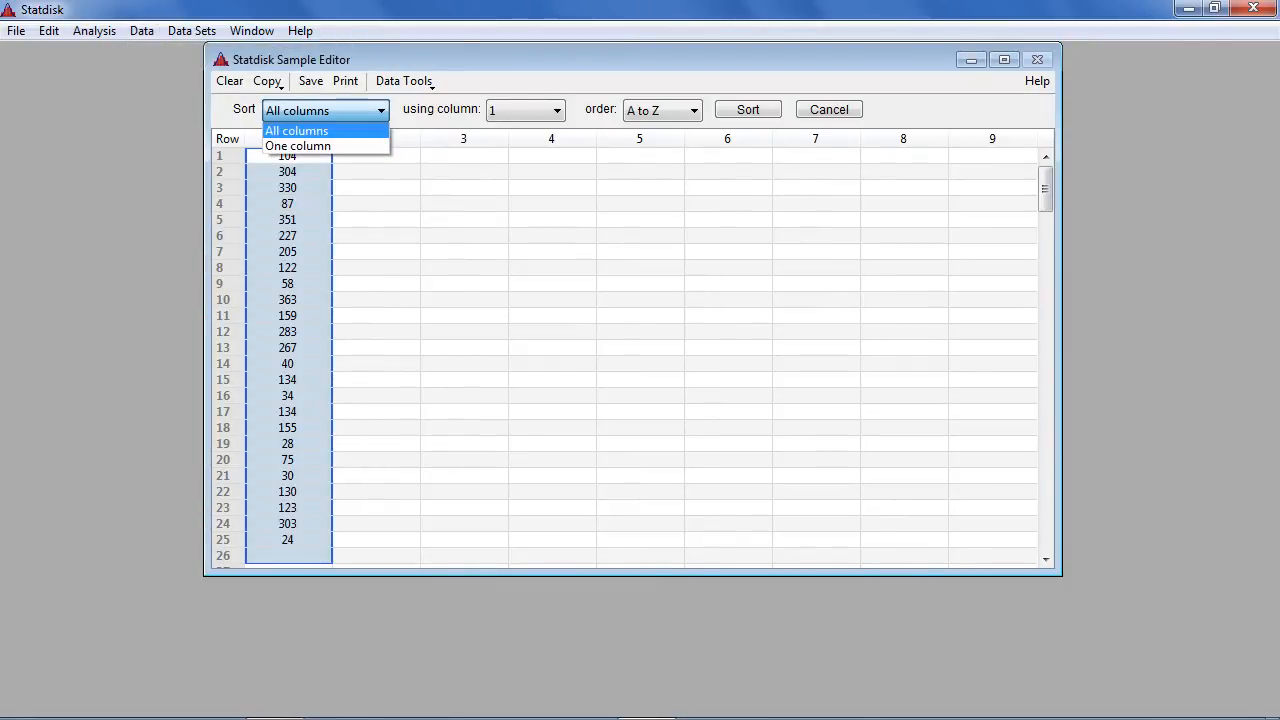
# Step: Sort column 1 alone in ascending A-to-Z order
pyautogui.click(556, 110)
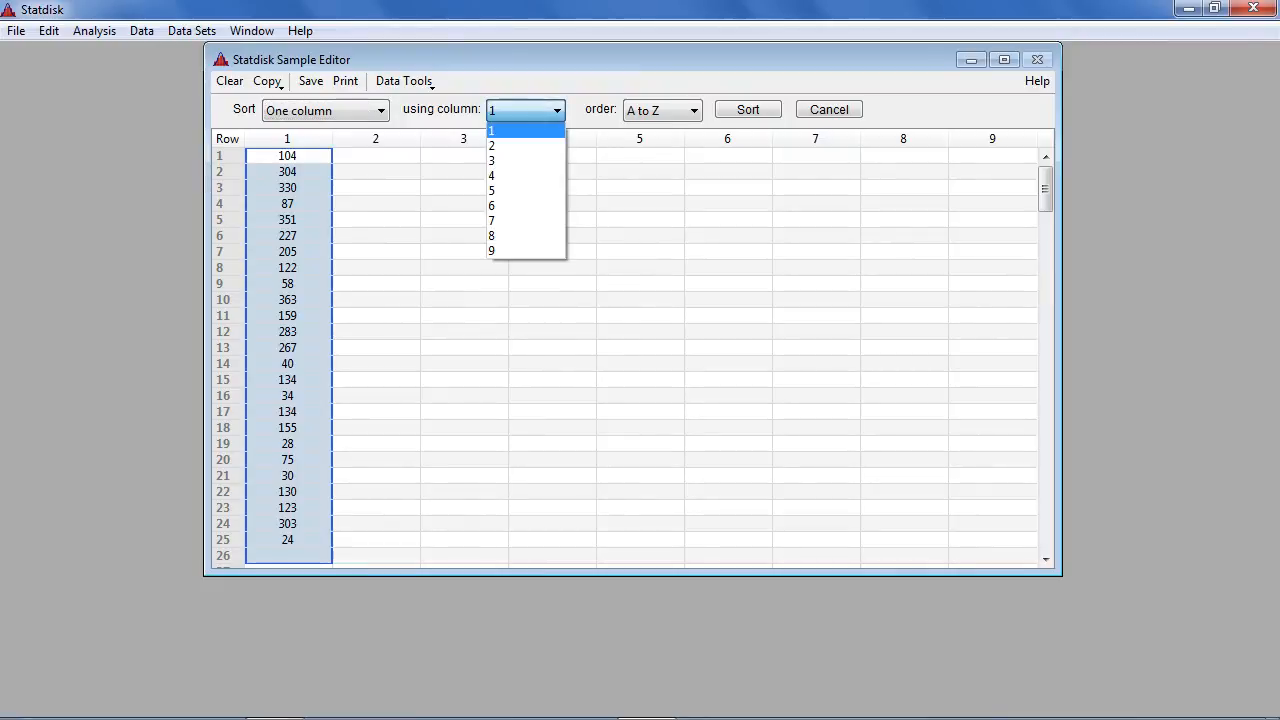
pyautogui.click(692, 110)
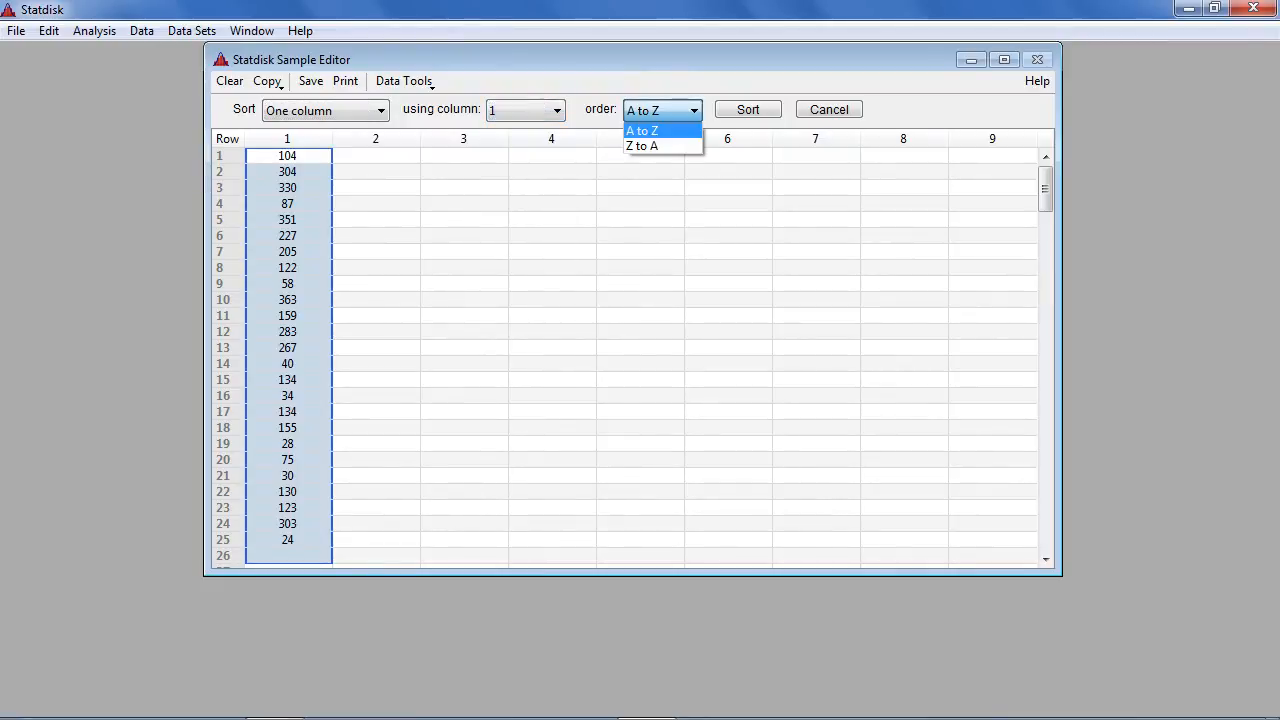
pyautogui.click(644, 132)
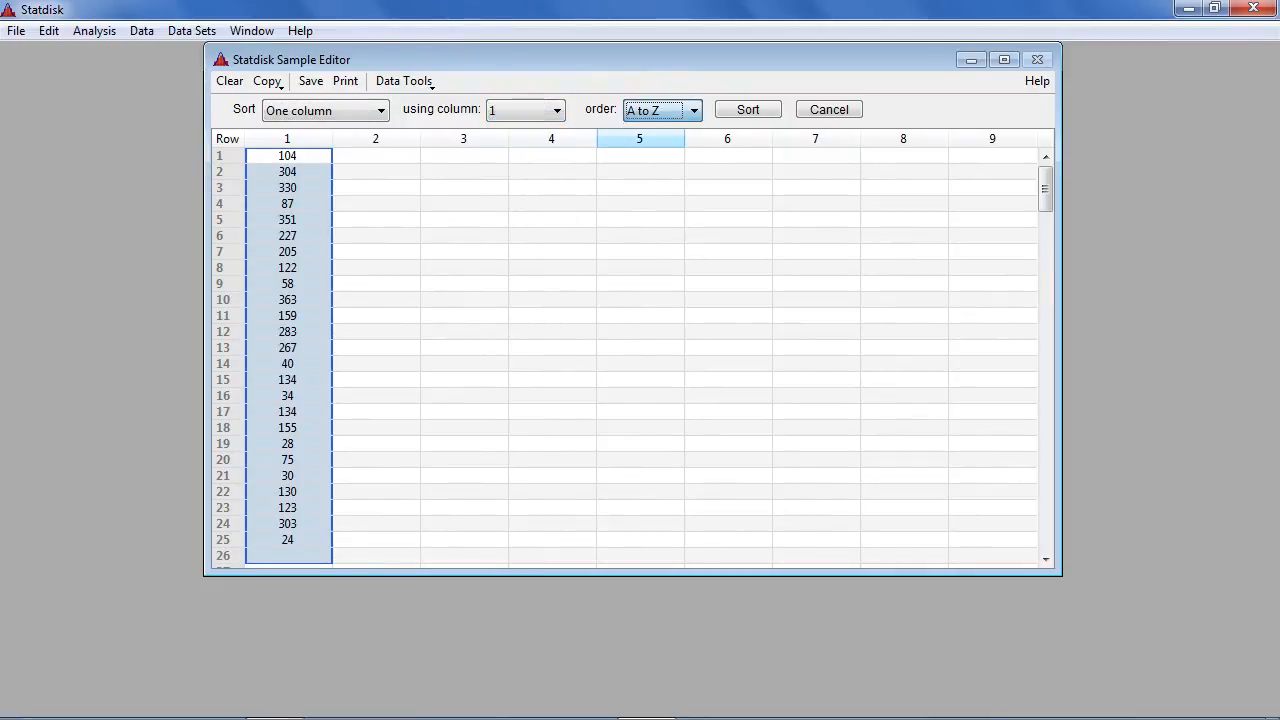
pyautogui.click(748, 108)
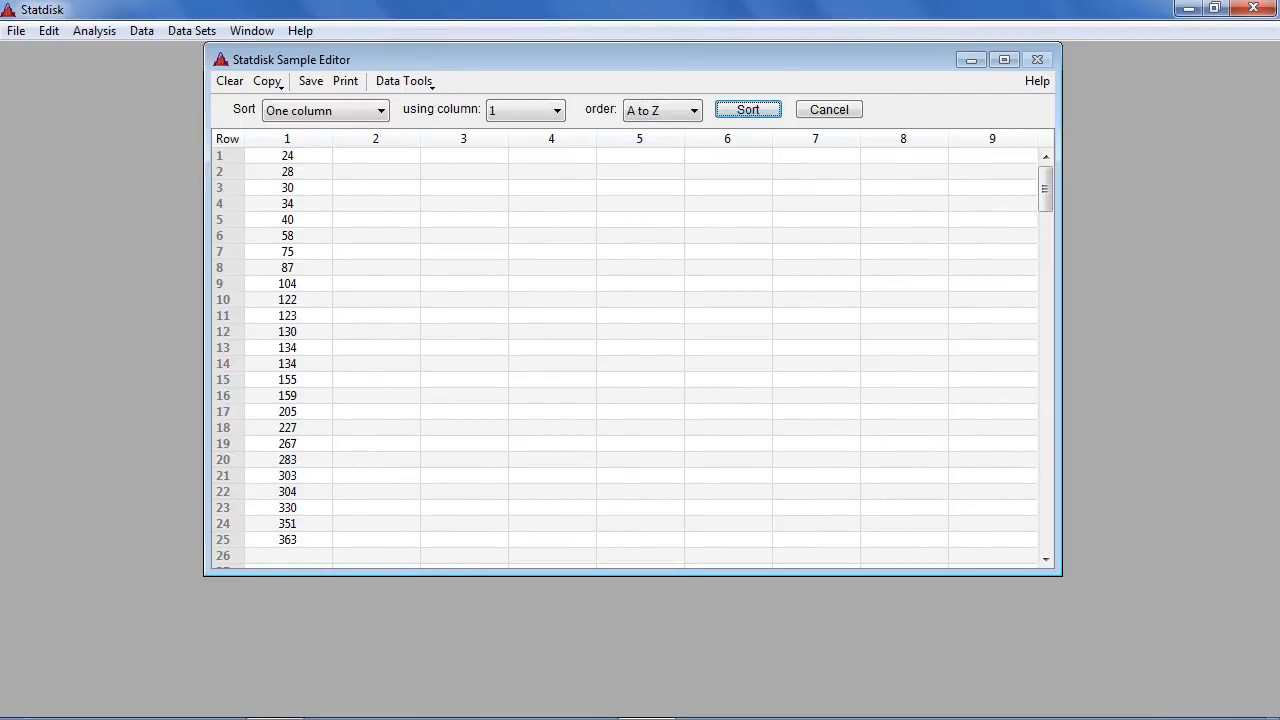
# Step: Highlight the repeated birthday 134 in column 1 and maximize the editor showing all 20 columns
pyautogui.click(288, 364)
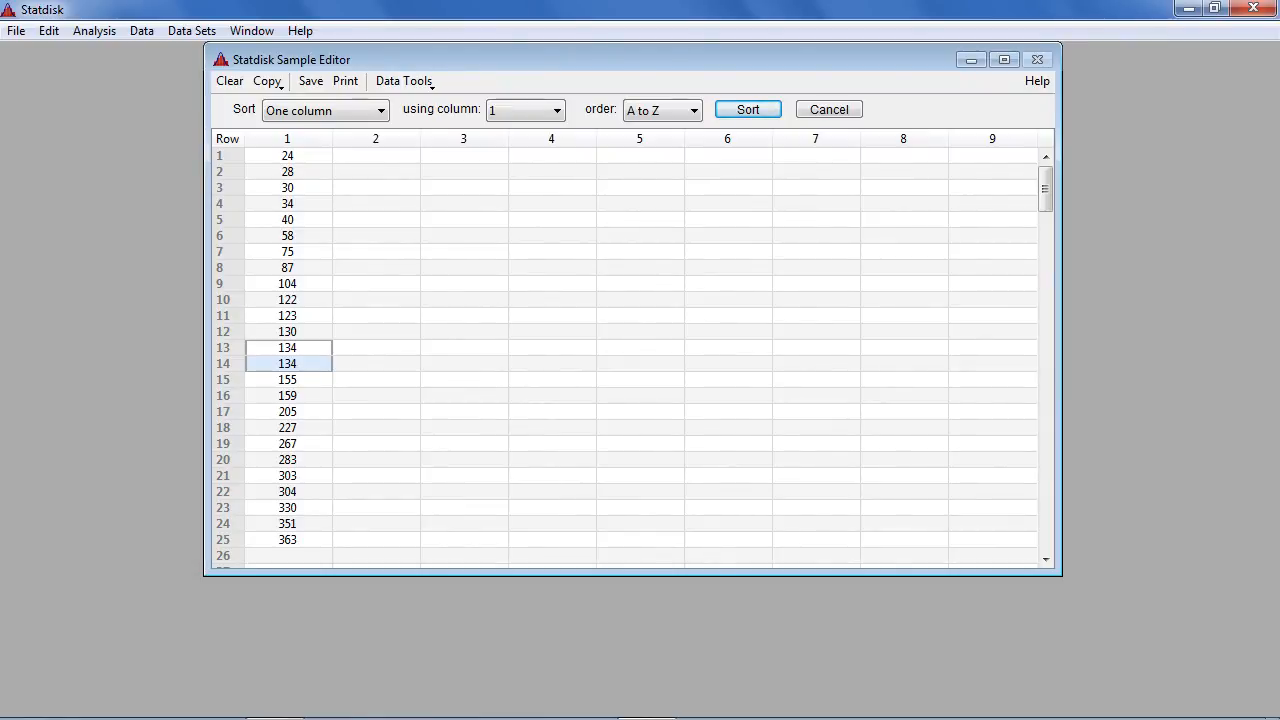
pyautogui.click(1004, 60)
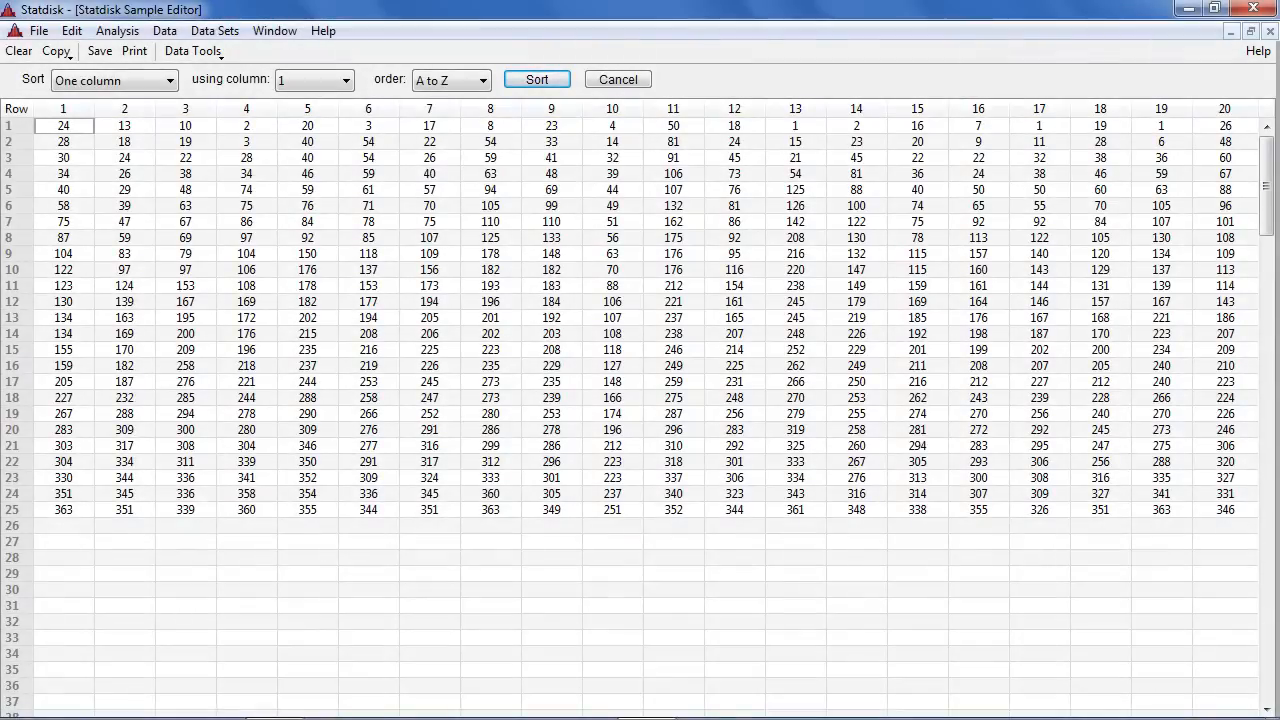